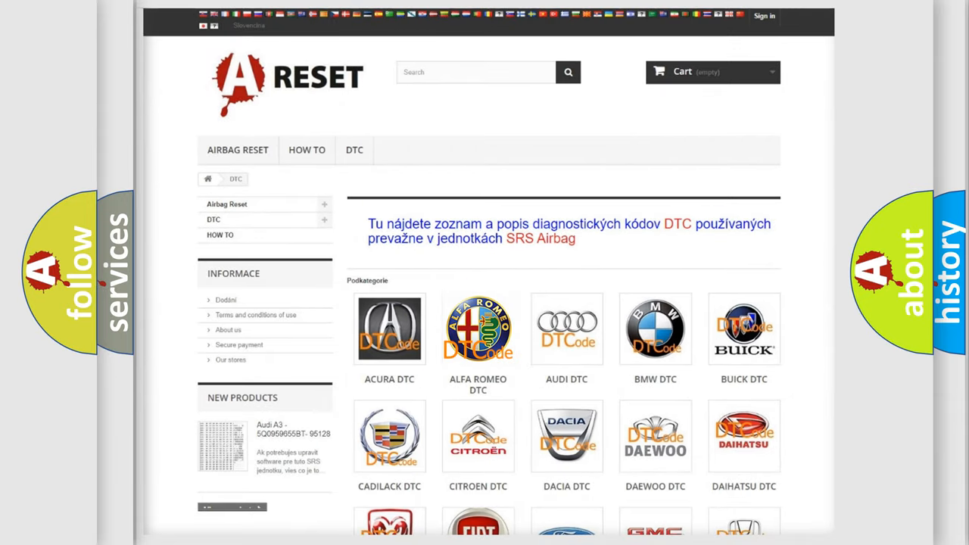
# Browse the ALFA ROMEO DTC list through its B, C and P codes and return to the top
pyautogui.click(479, 328)
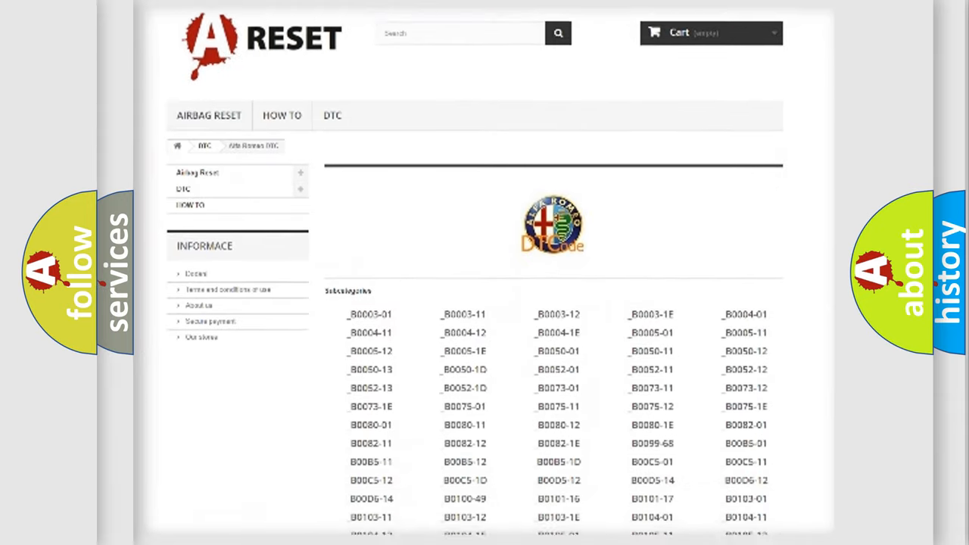
pyautogui.scroll(-3)
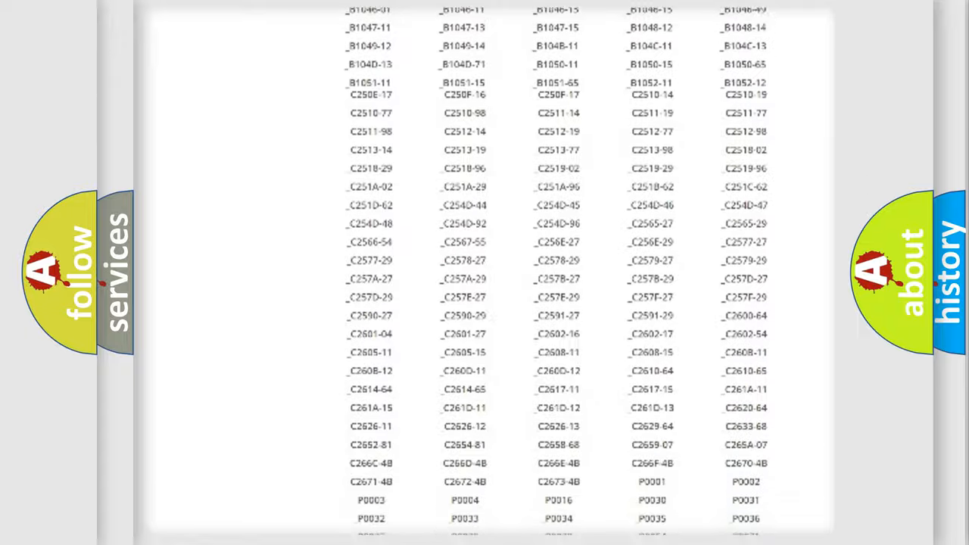
pyautogui.scroll(3)
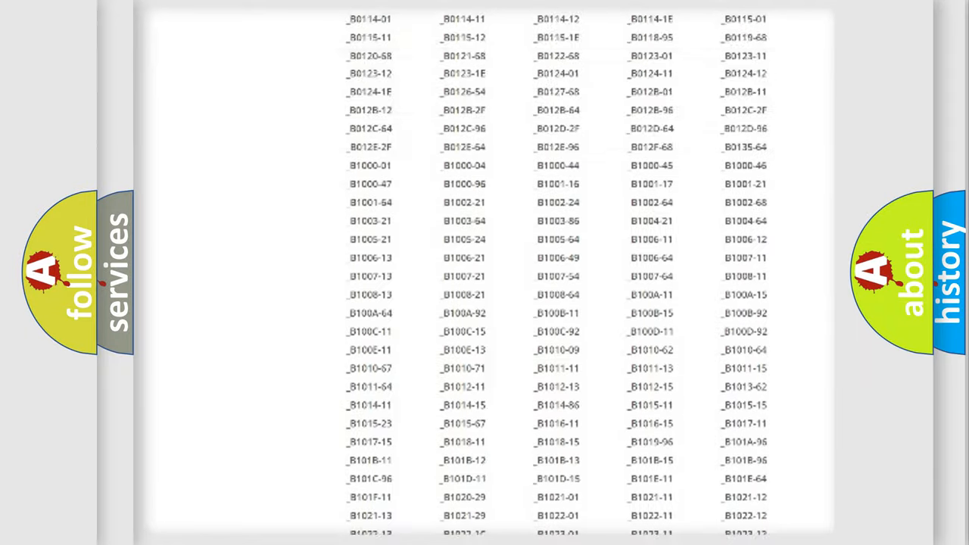
pyautogui.scroll(3)
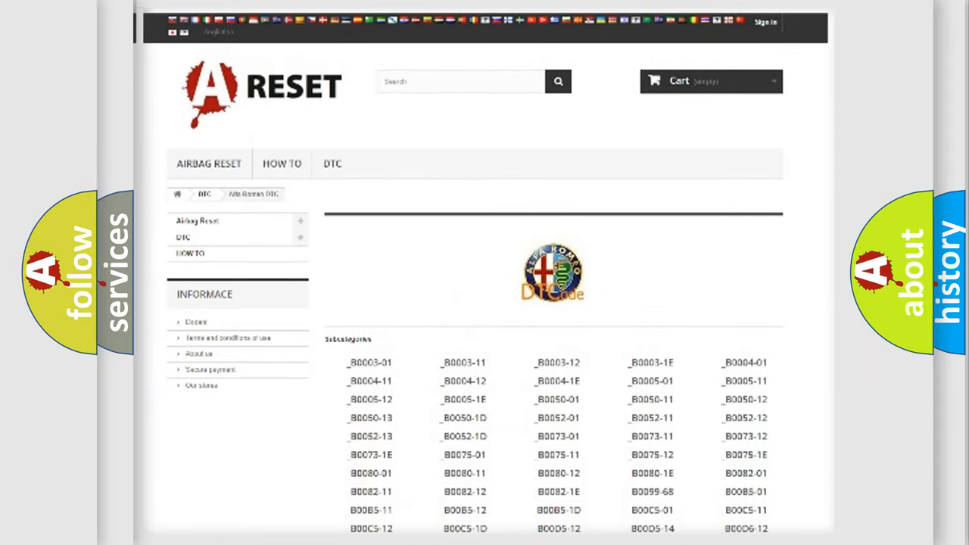